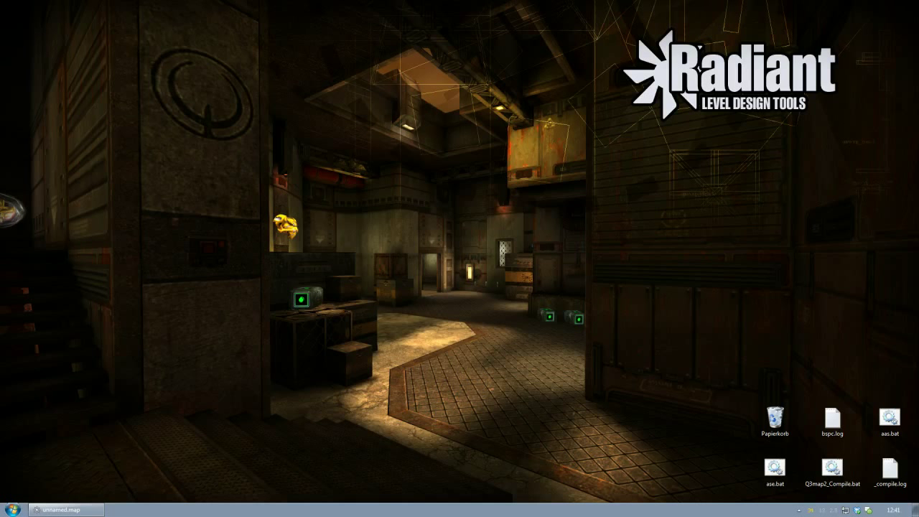
mouse_move(92, 471)
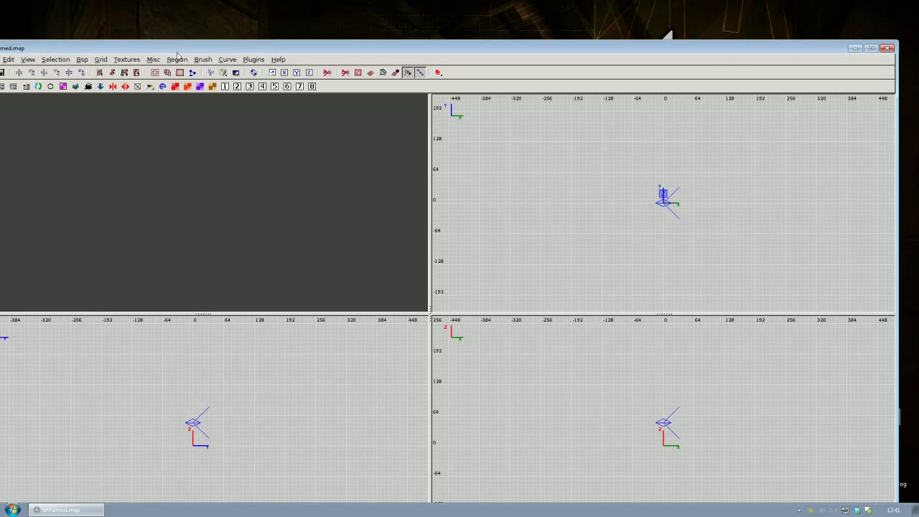
- Load the existing ep3.map from the File menu's recent files list
click(9, 59)
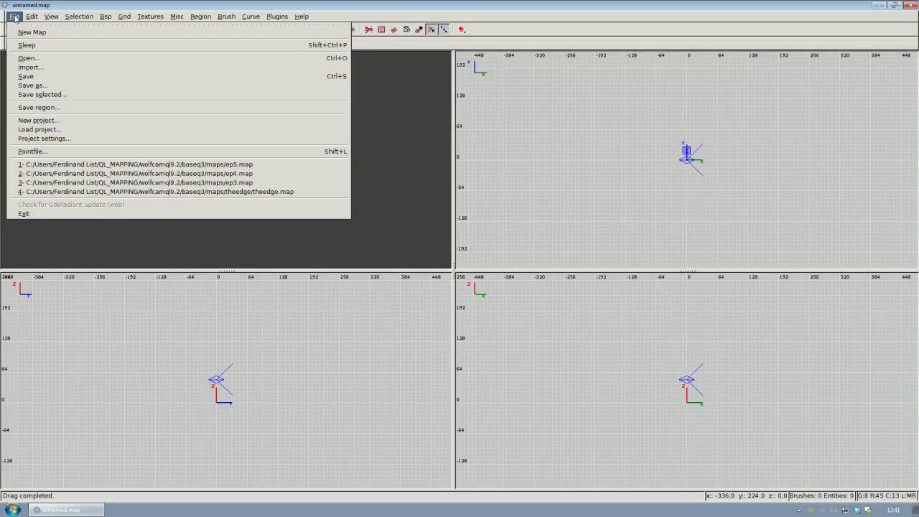
click(32, 32)
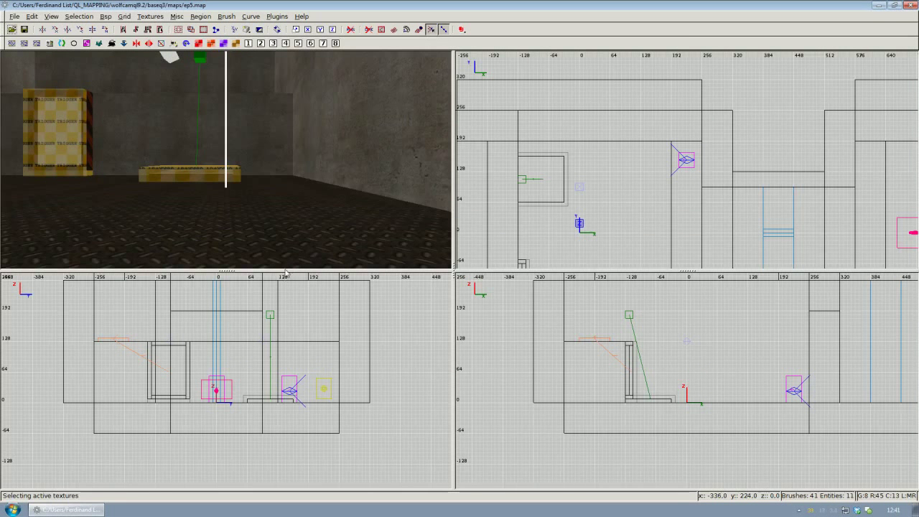
mouse_move(270, 184)
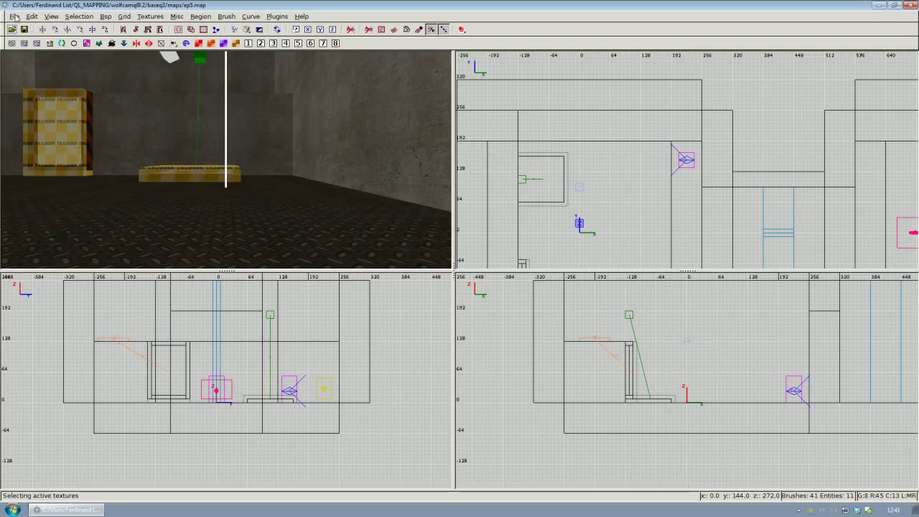
- Save the map under the new name ep6.map in the maps folder
click(14, 16)
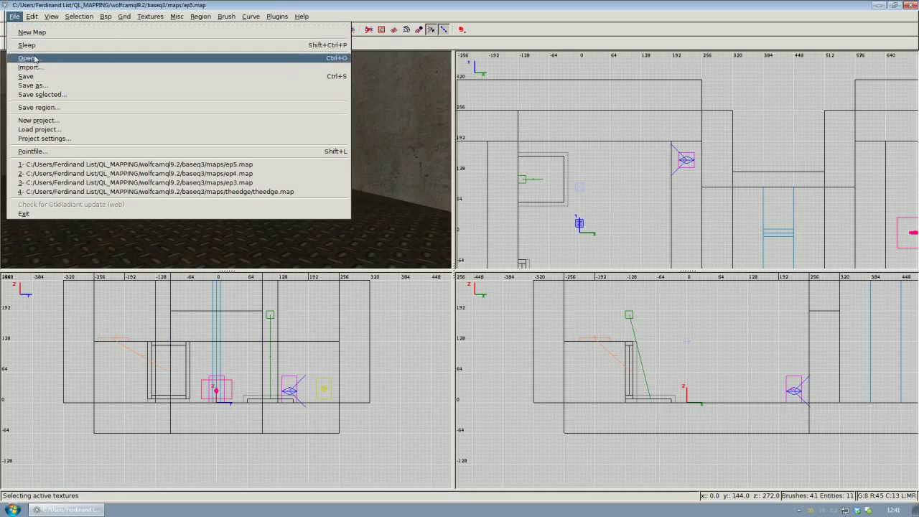
mouse_move(391, 206)
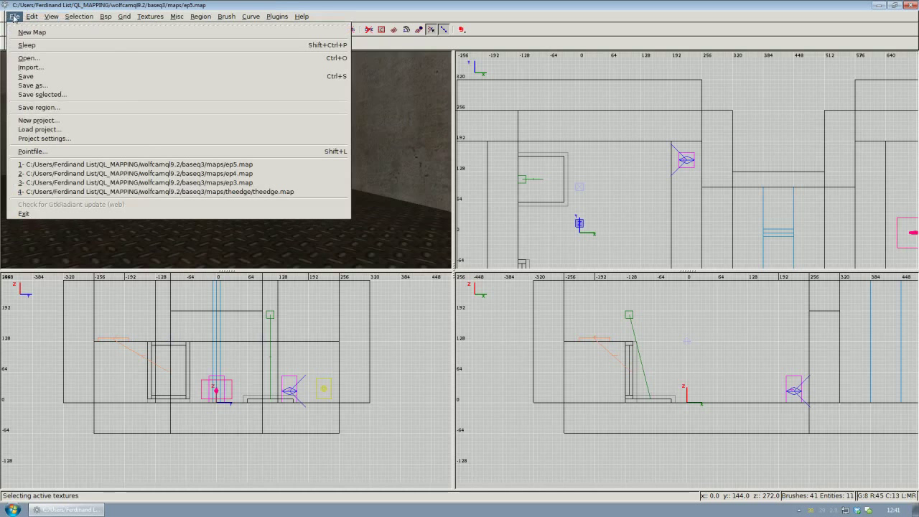
mouse_move(32, 86)
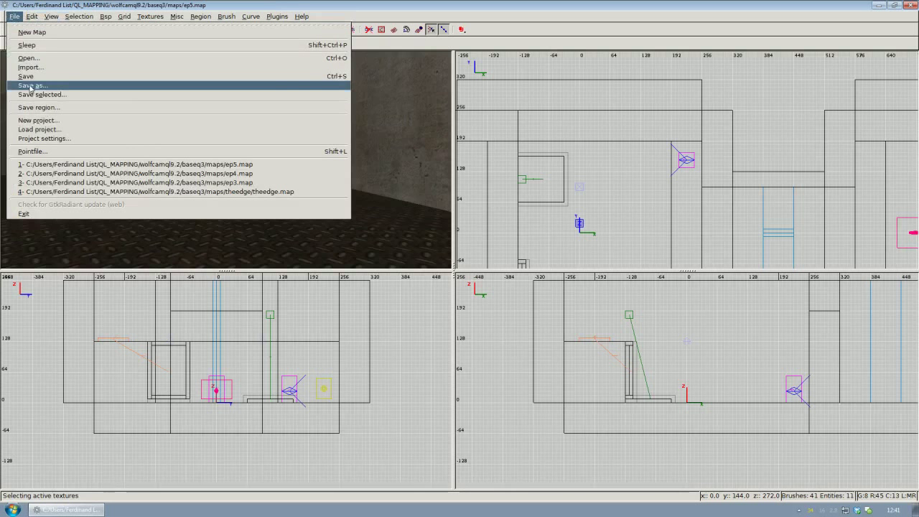
click(32, 85)
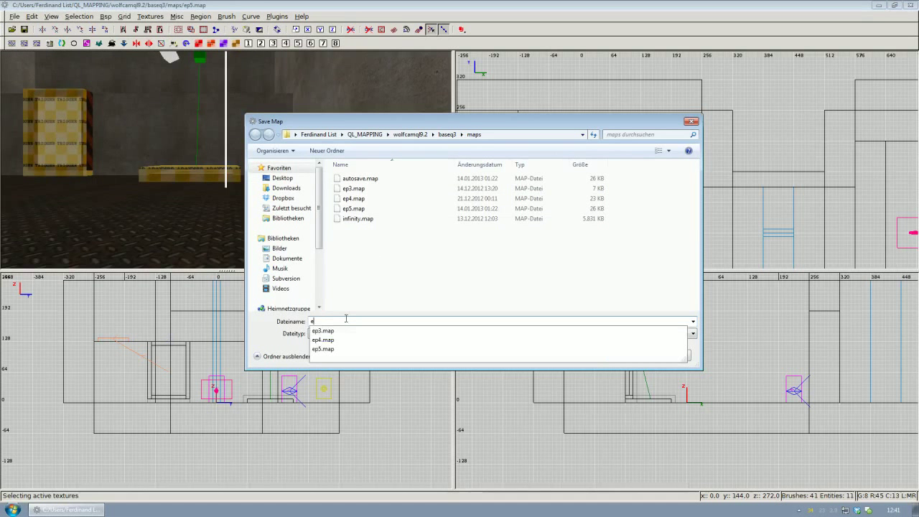
text(p6)
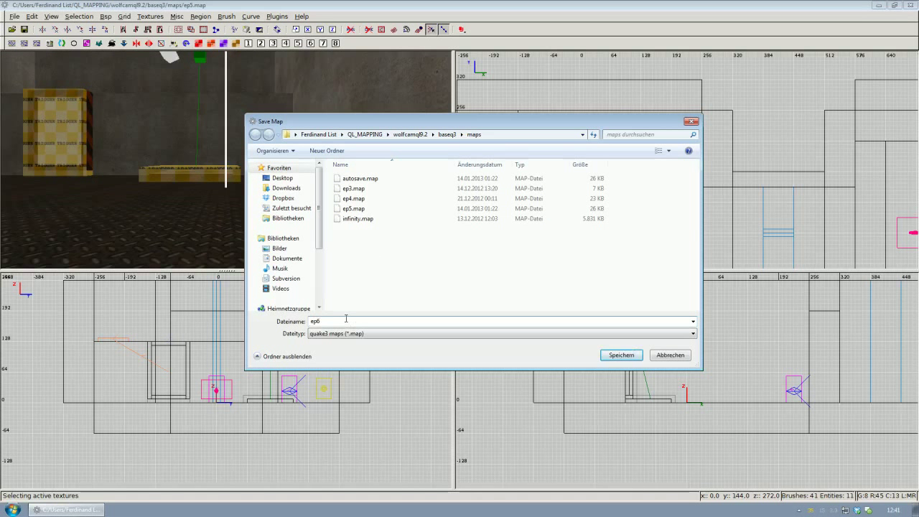
text(.map)
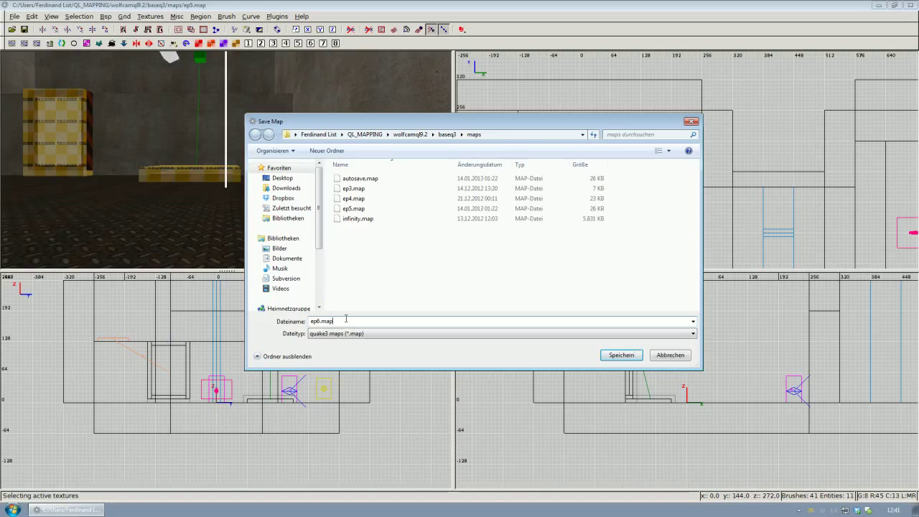
click(621, 355)
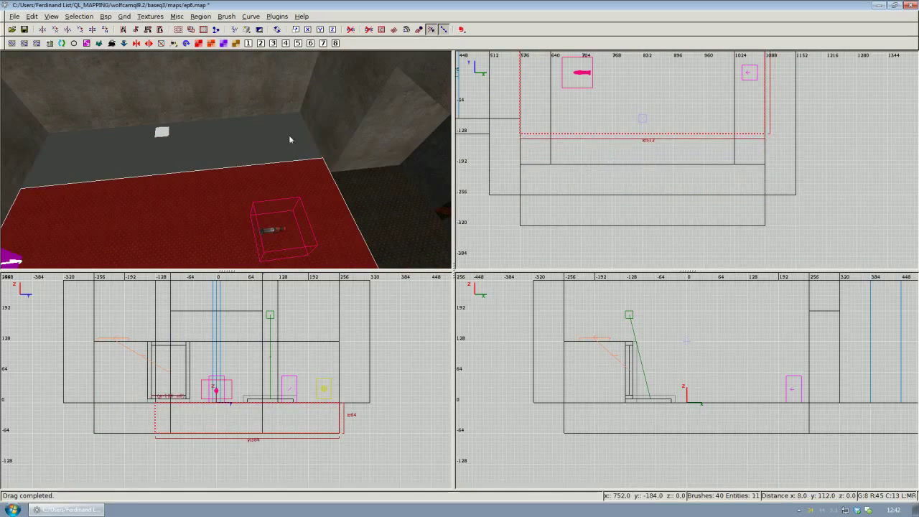
mouse_move(640, 169)
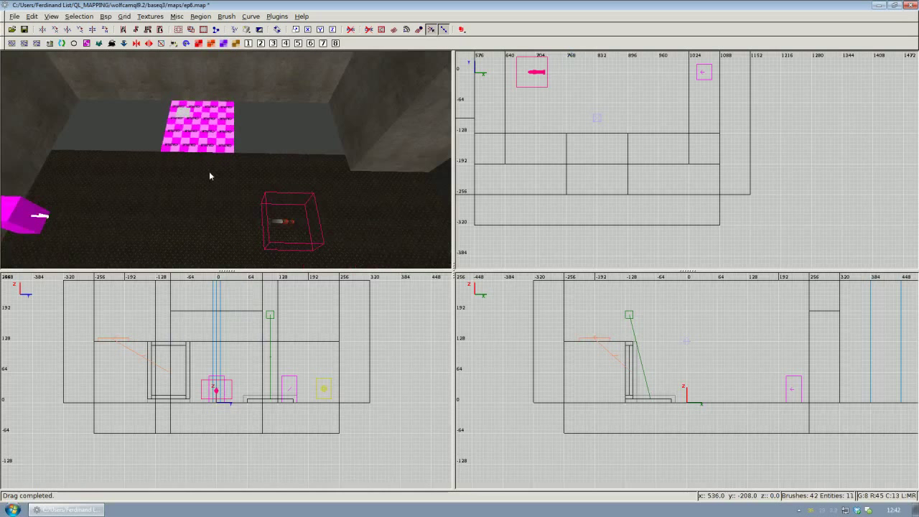
mouse_move(222, 181)
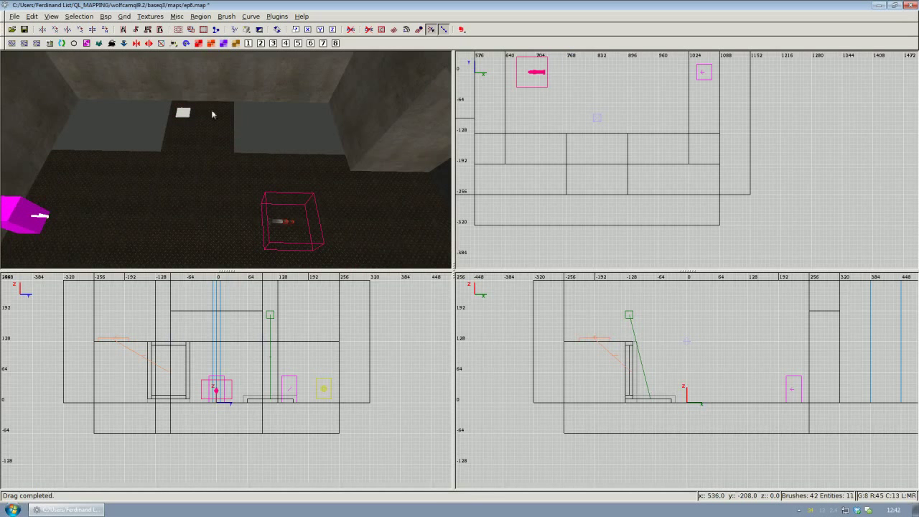
mouse_move(223, 115)
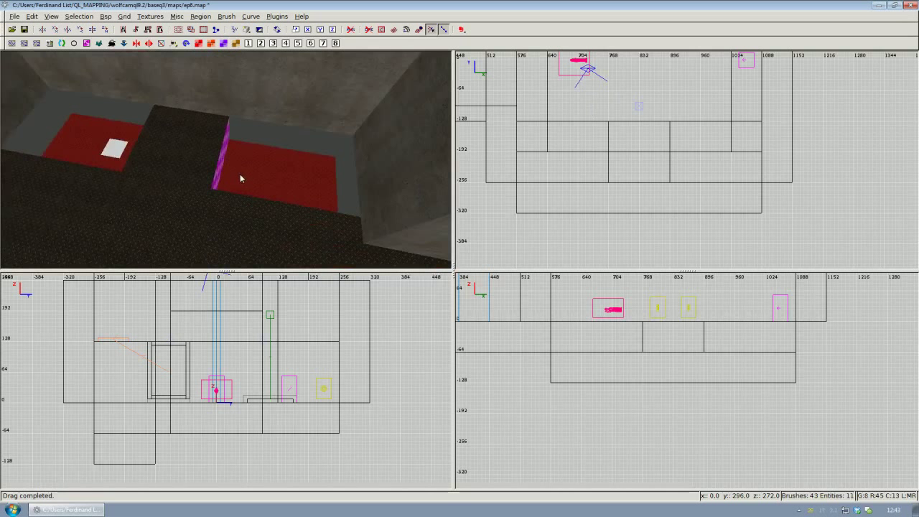
mouse_move(282, 180)
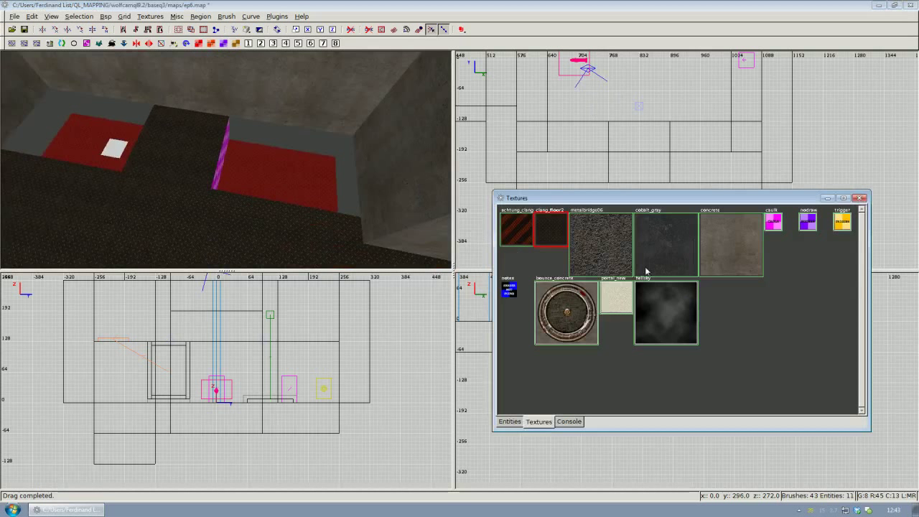
- Cover the selected basin brushes with the base_wall cobalt gray stone texture
click(664, 245)
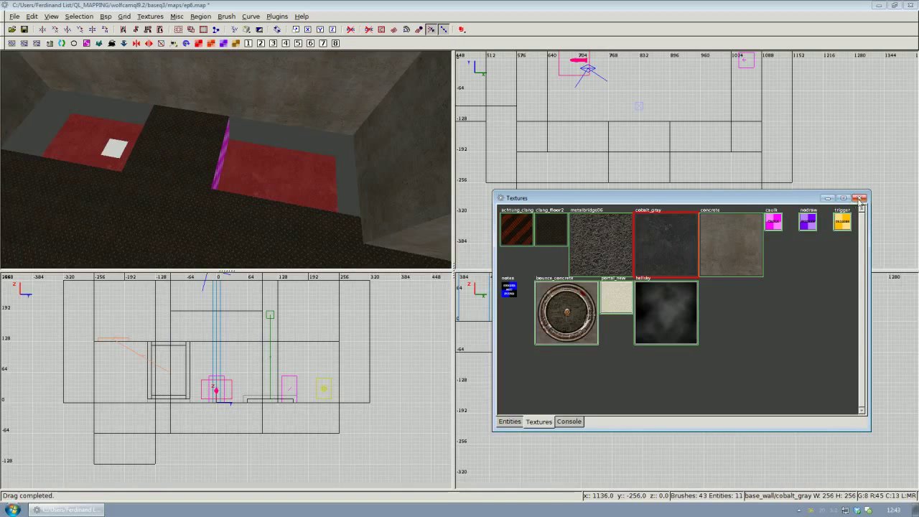
click(866, 198)
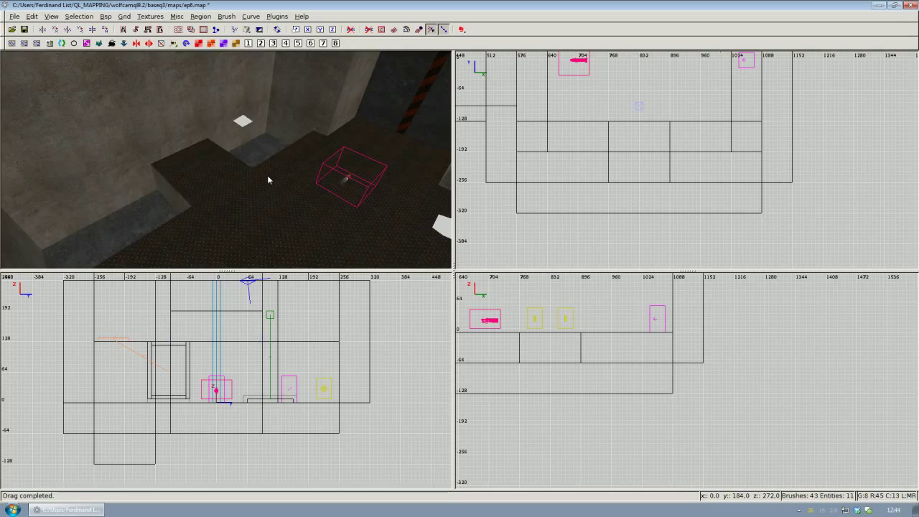
mouse_move(451, 165)
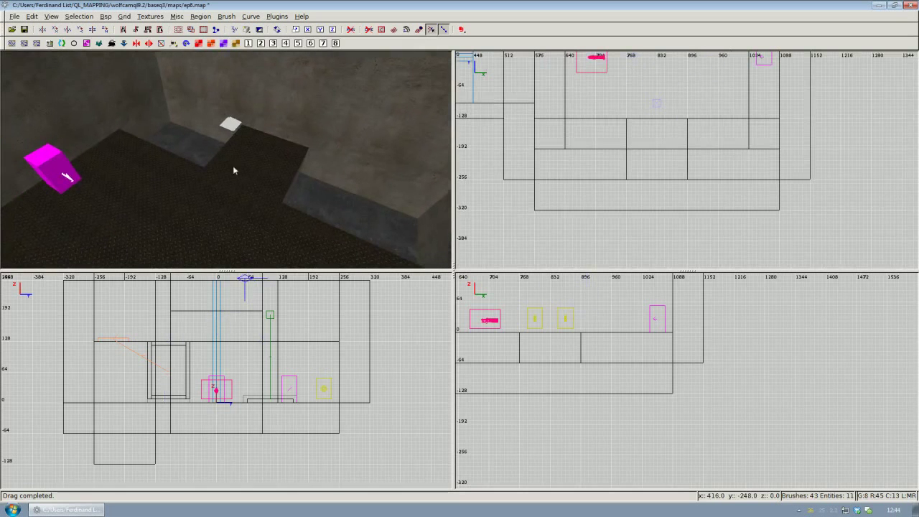
- Drag out a new block brush filling the sunken pool basin
drag(629, 127, 687, 180)
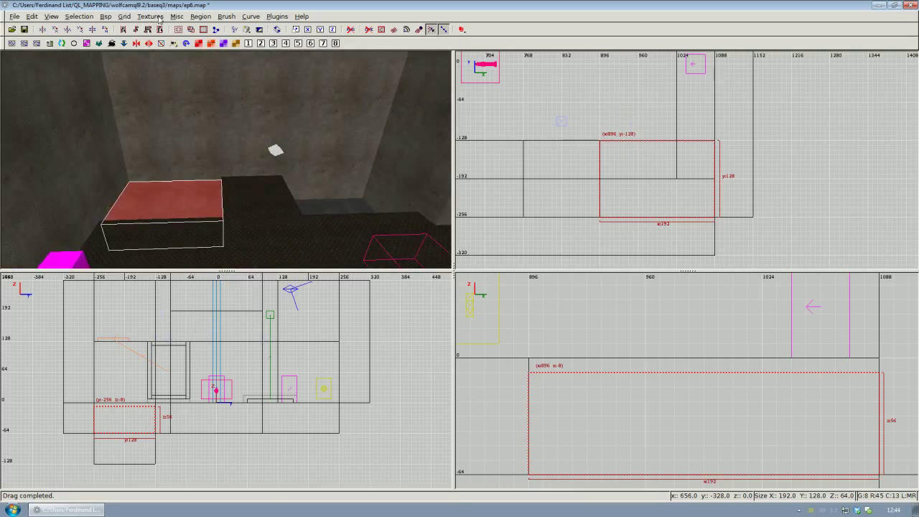
- Apply a patterned shader from the common texture set to the basin block
click(150, 16)
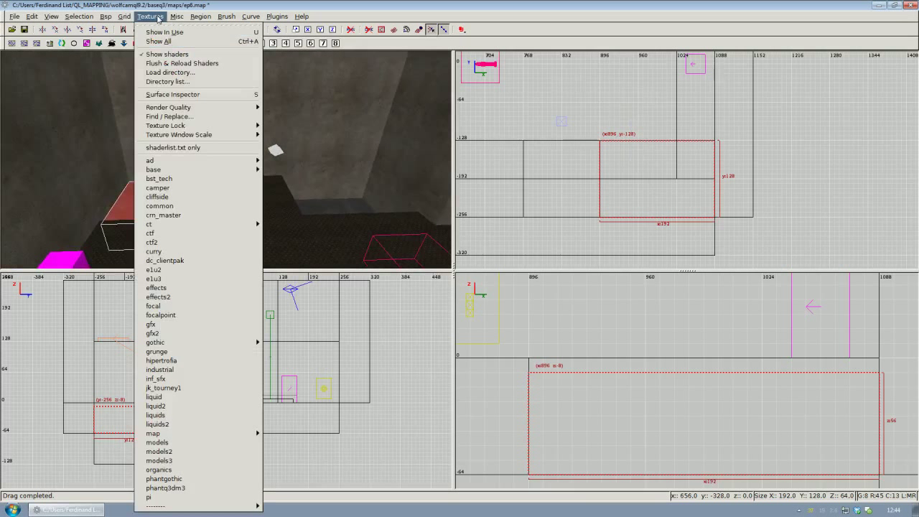
mouse_move(179, 207)
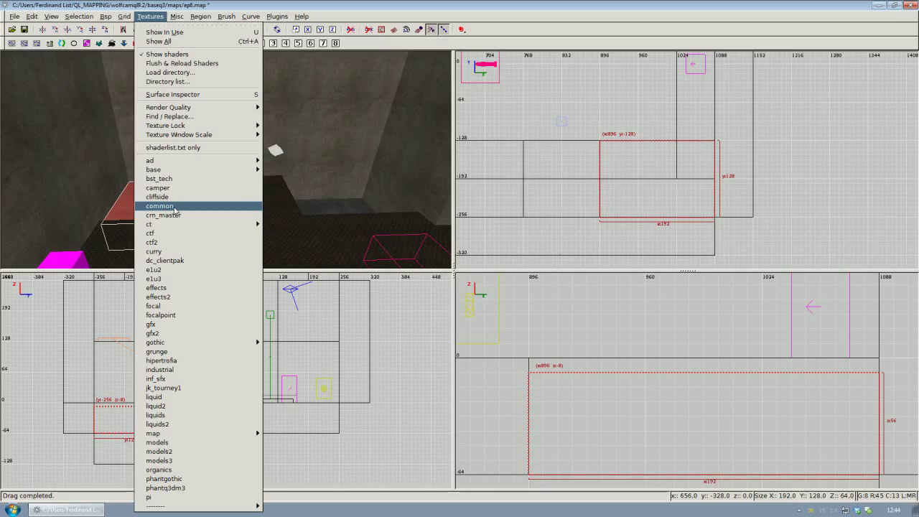
click(159, 207)
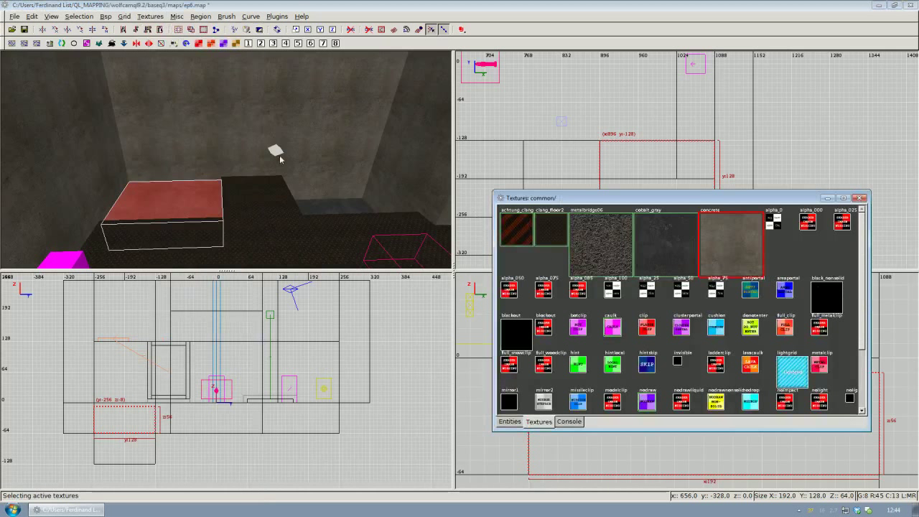
scroll(down, 3)
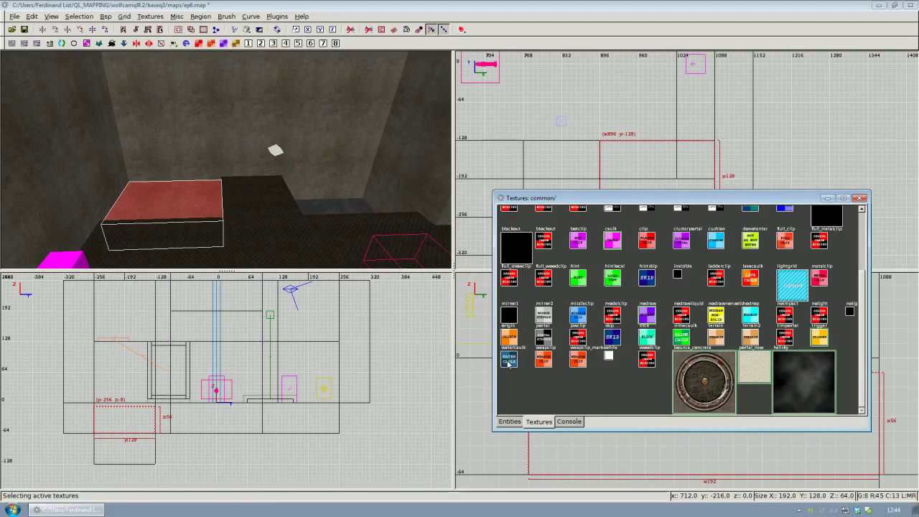
click(509, 360)
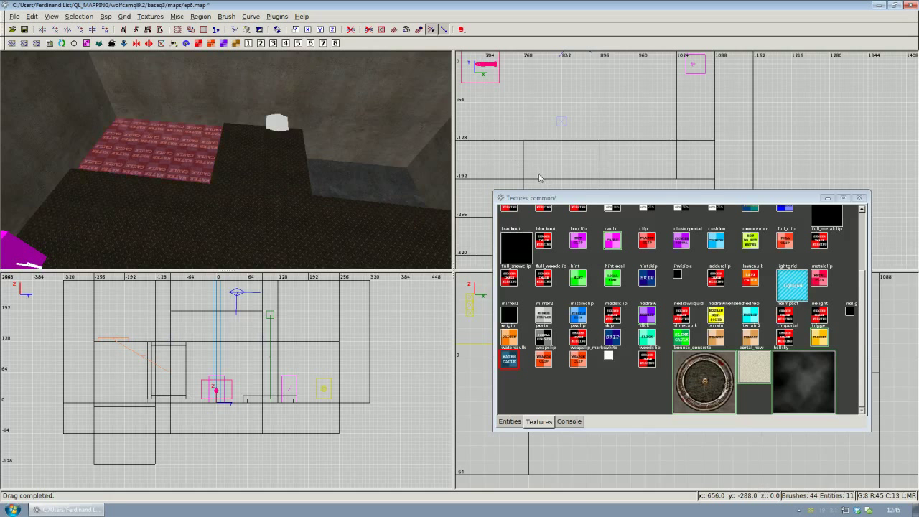
- Apply the clear_calm1 water shader from the liquids set to the pool brush
click(150, 16)
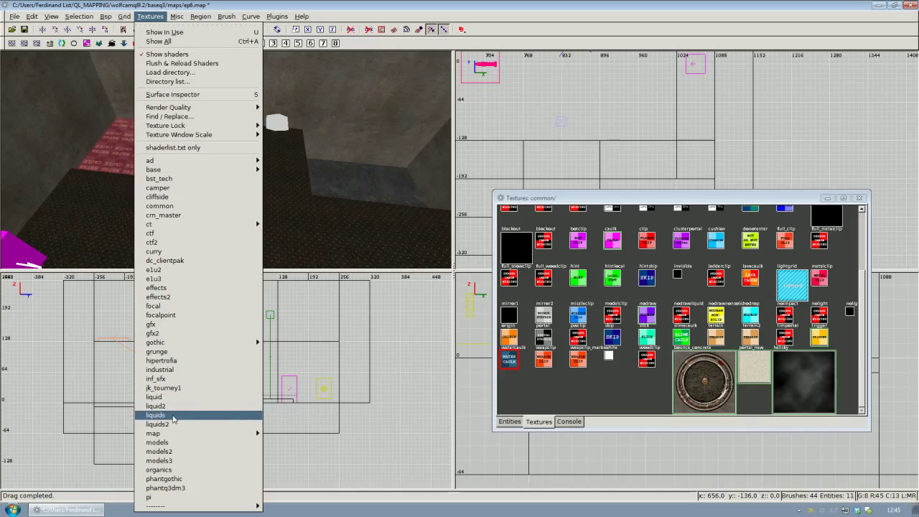
click(155, 416)
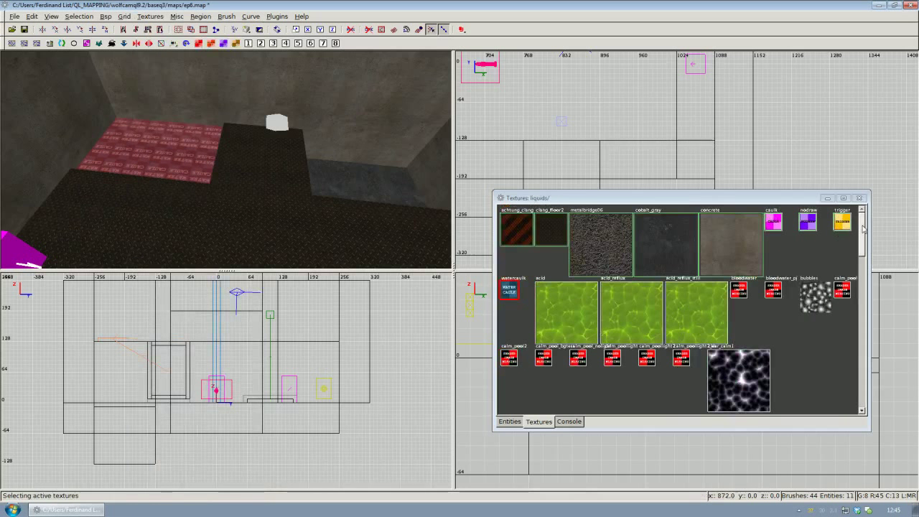
scroll(down, 3)
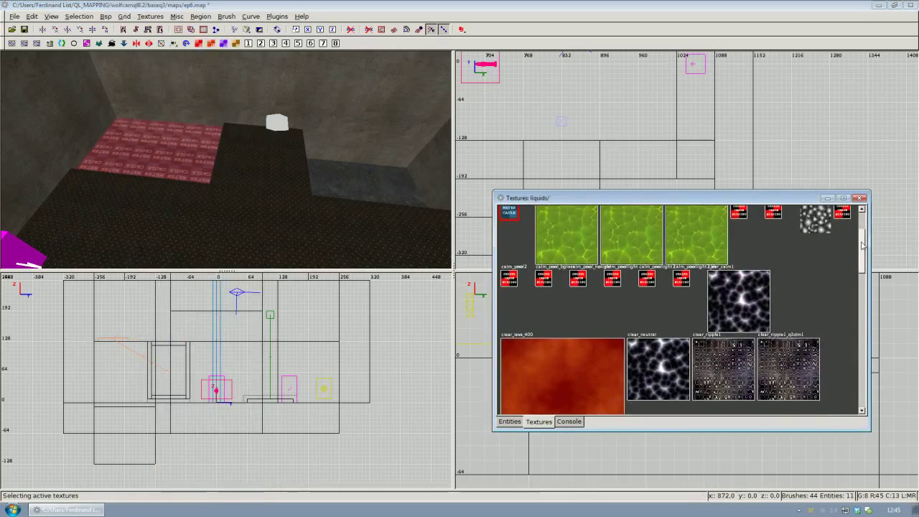
scroll(down, 3)
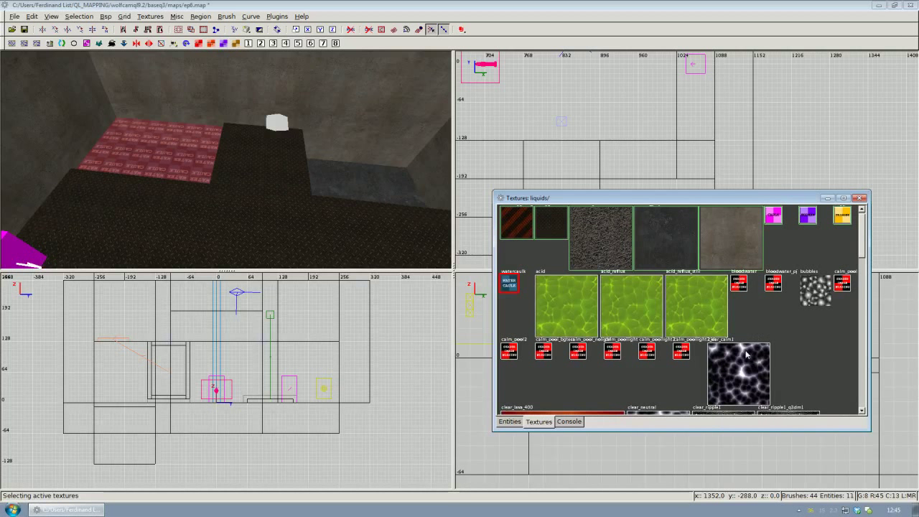
mouse_move(745, 371)
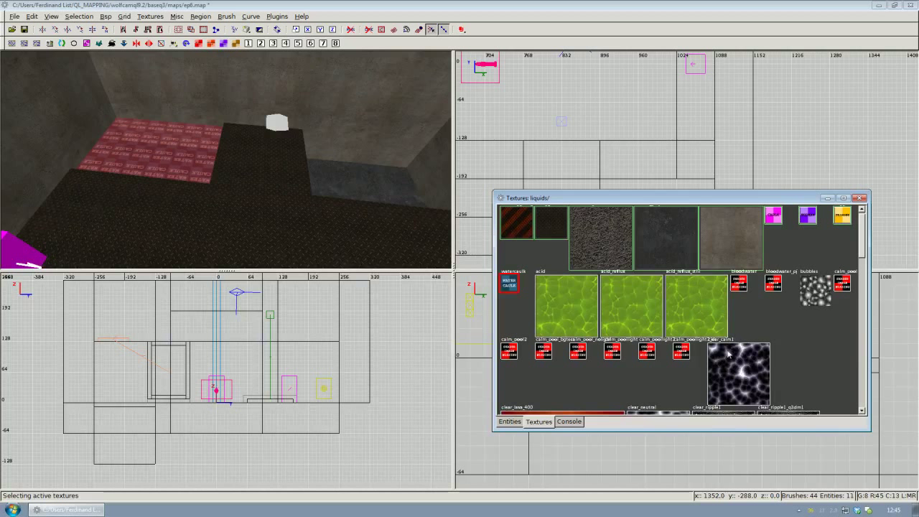
click(740, 373)
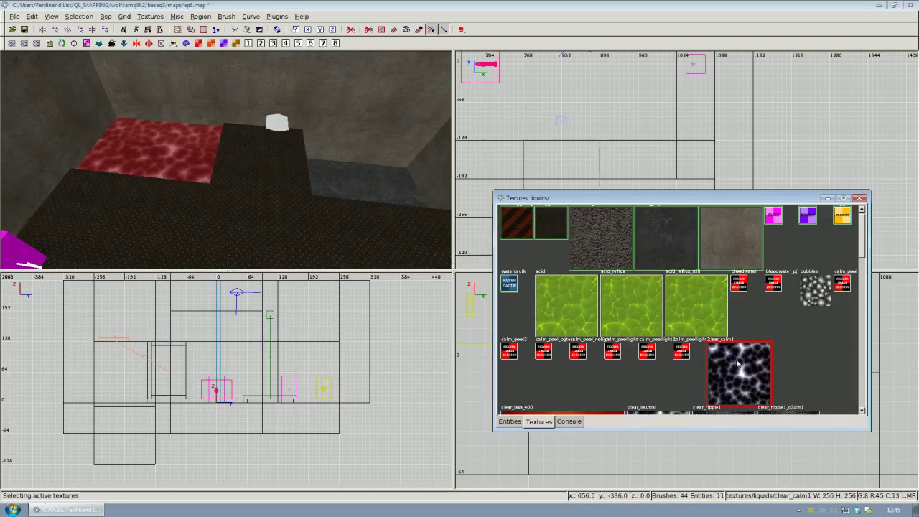
- Adjust the selection in the liquids texture window and close the texture browser
scroll(down, 3)
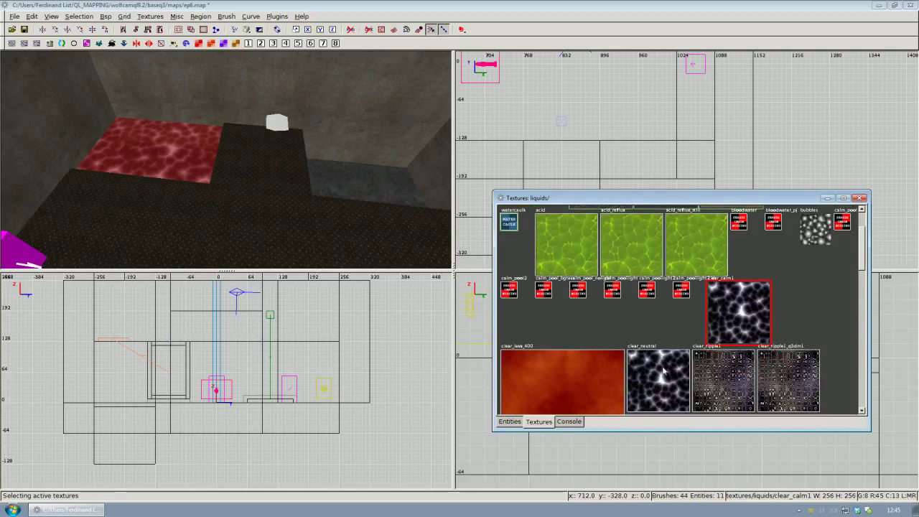
click(658, 380)
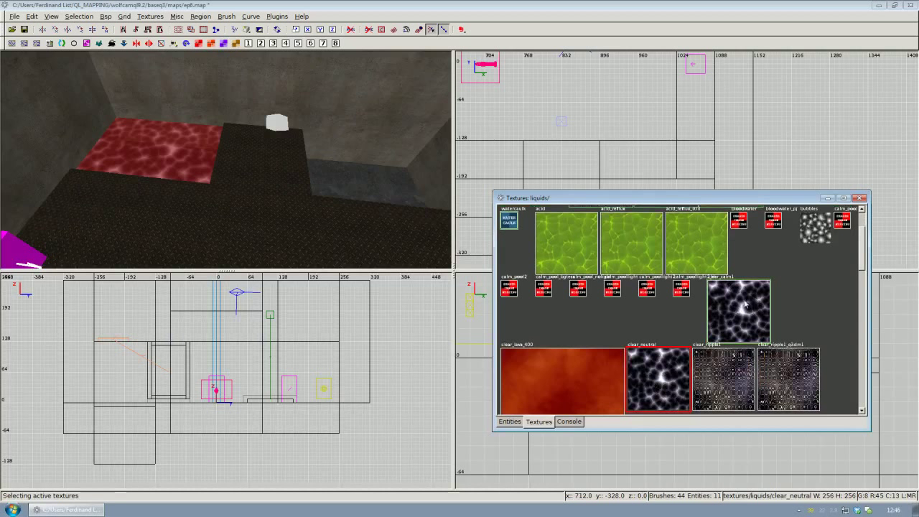
click(740, 309)
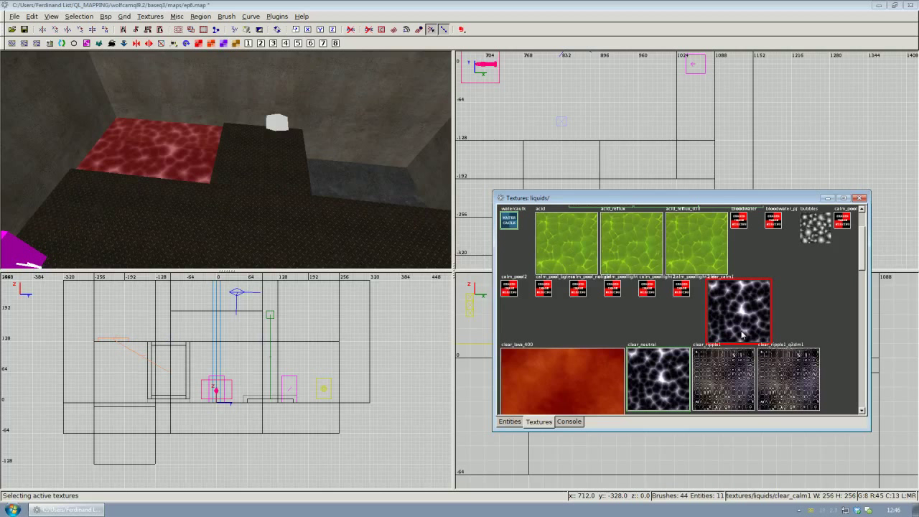
mouse_move(727, 310)
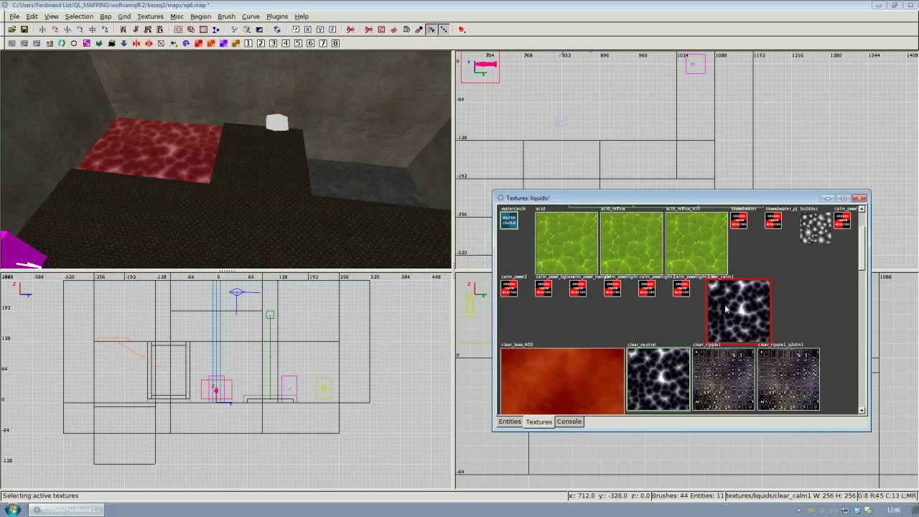
mouse_move(747, 305)
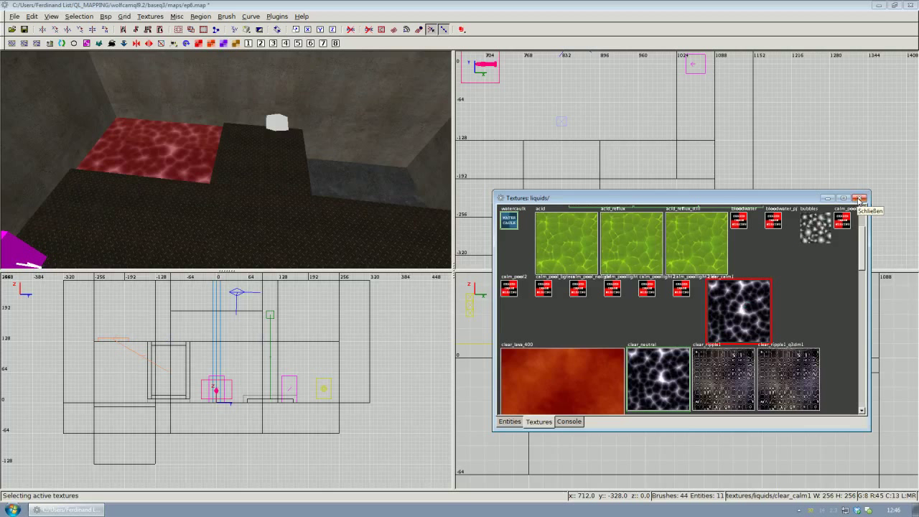
click(862, 198)
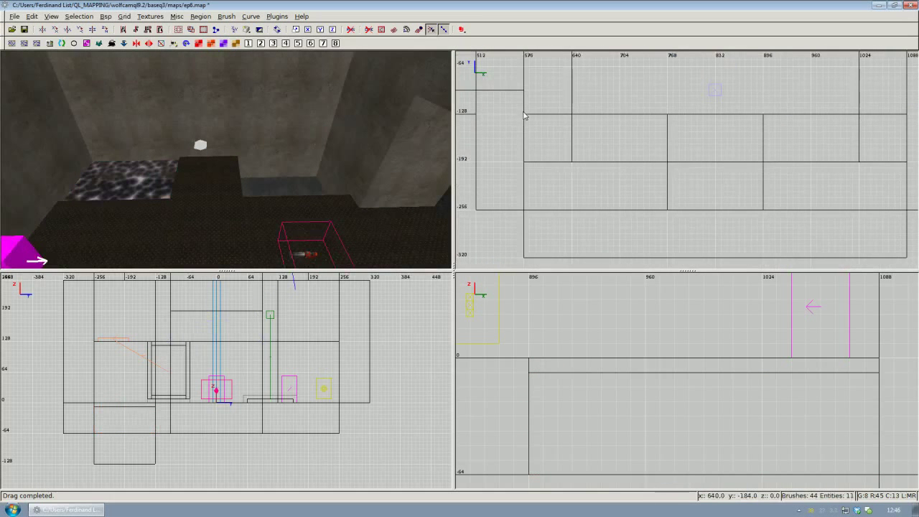
- Draw a second pool brush beside the water pool and give it an orange lava-like texture
drag(525, 108, 669, 217)
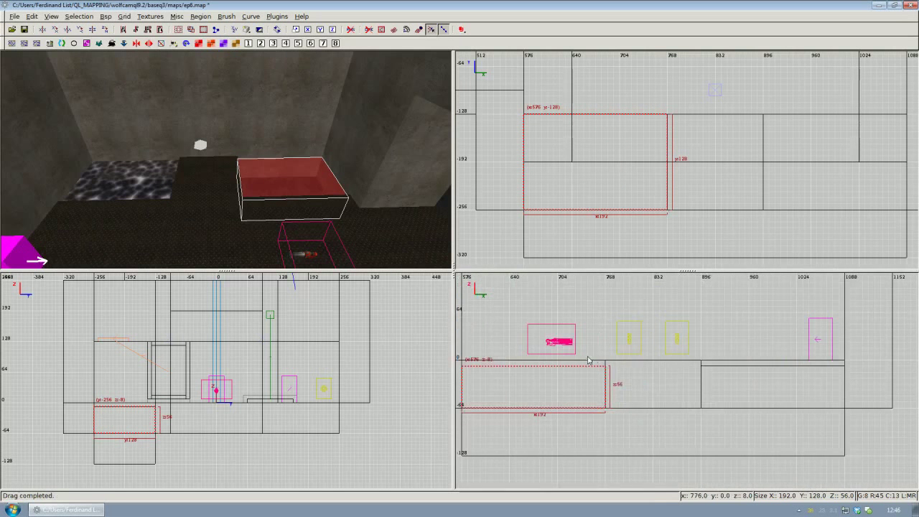
click(150, 16)
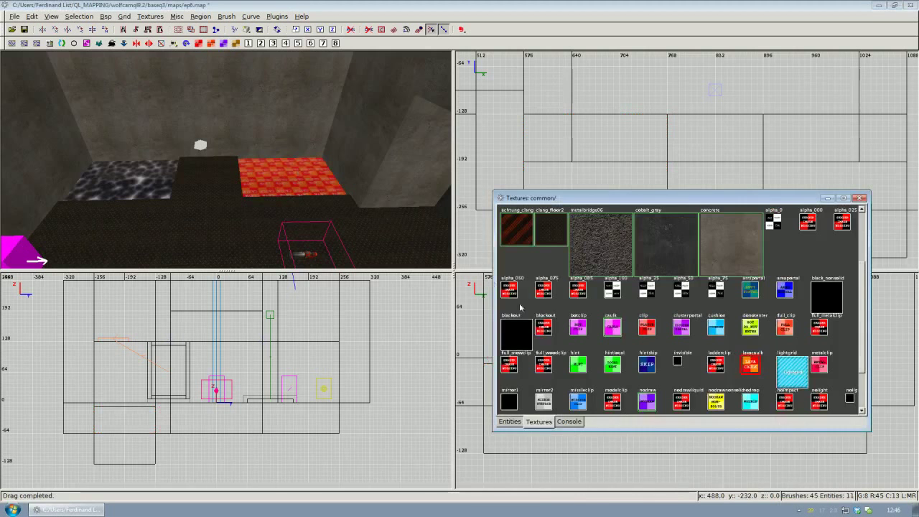
- Apply a darker mottled lava shader from the liquids2 set to the second pool
click(149, 16)
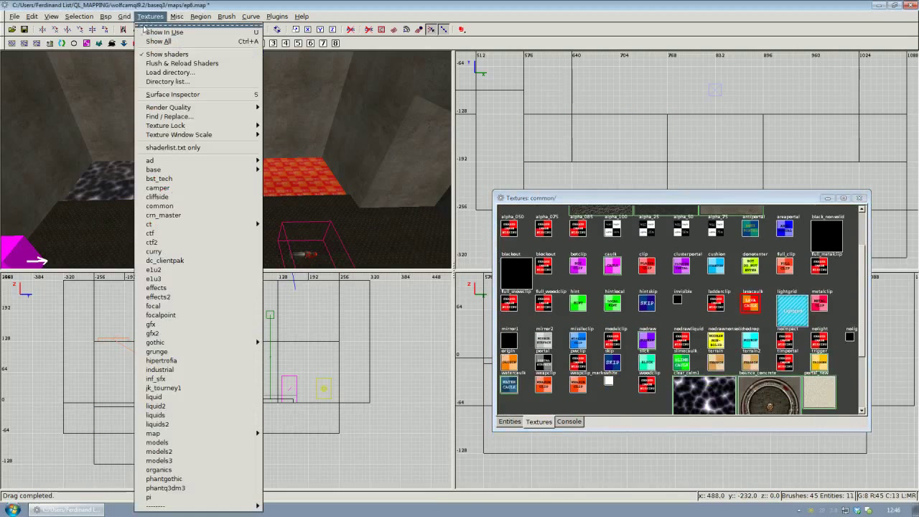
mouse_move(153, 434)
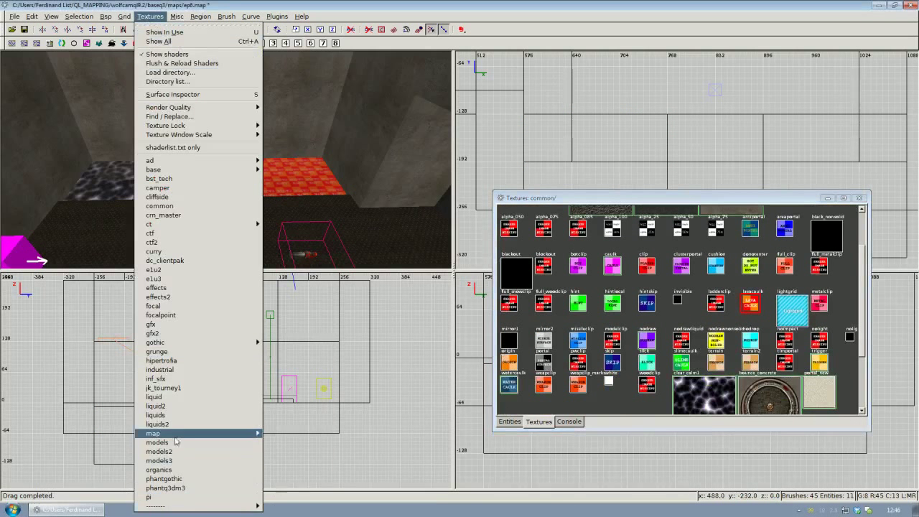
mouse_move(155, 415)
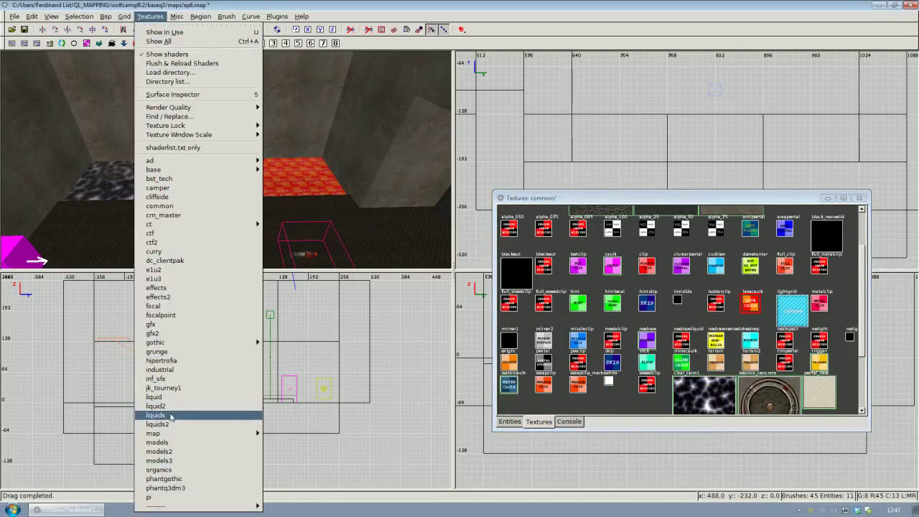
click(155, 415)
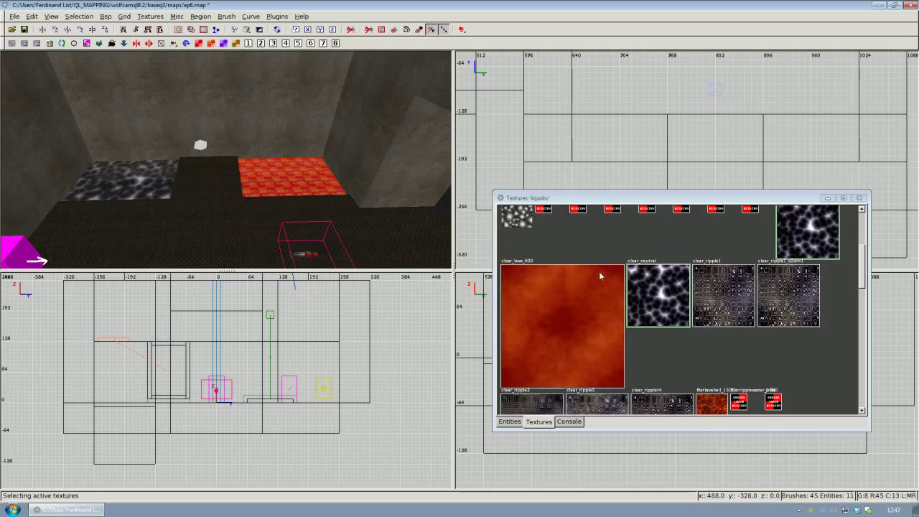
scroll(down, 3)
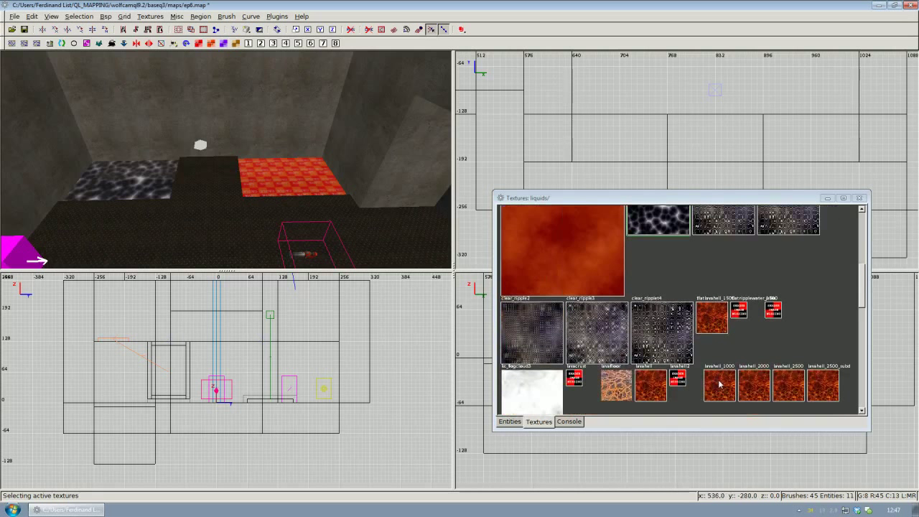
mouse_move(717, 379)
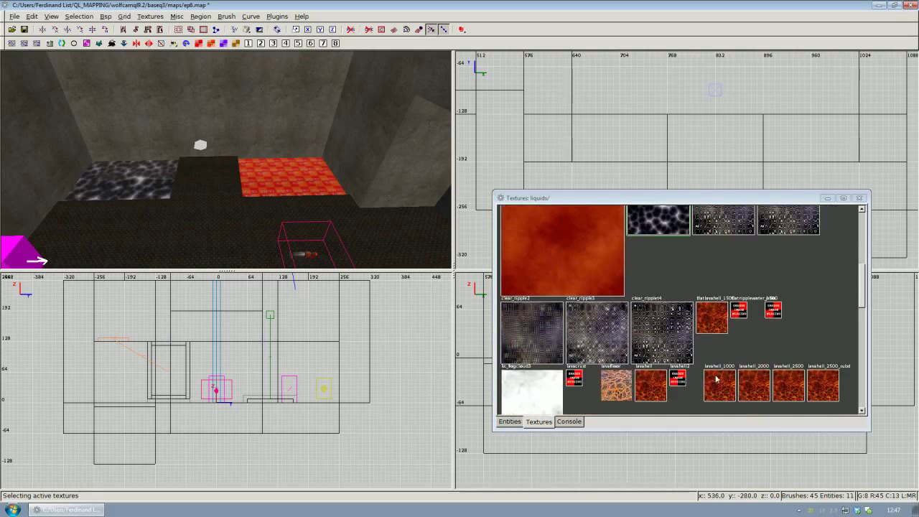
click(719, 385)
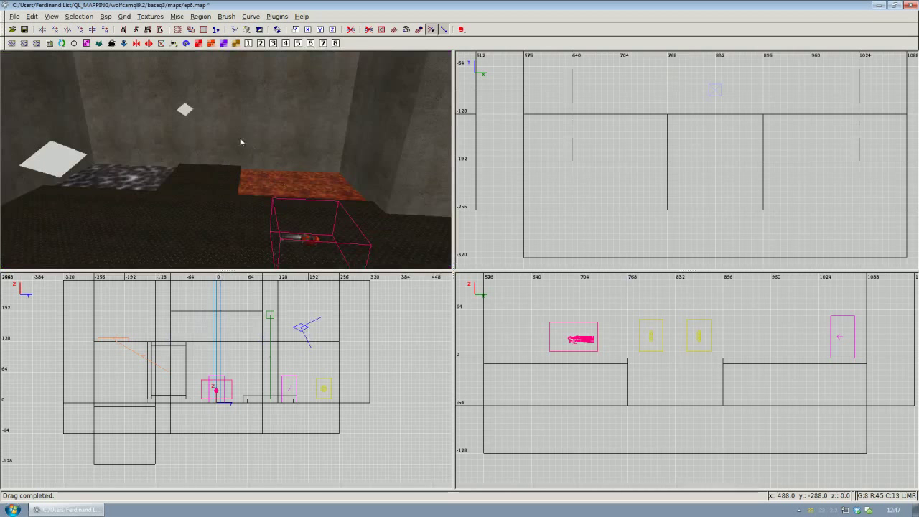
mouse_move(237, 152)
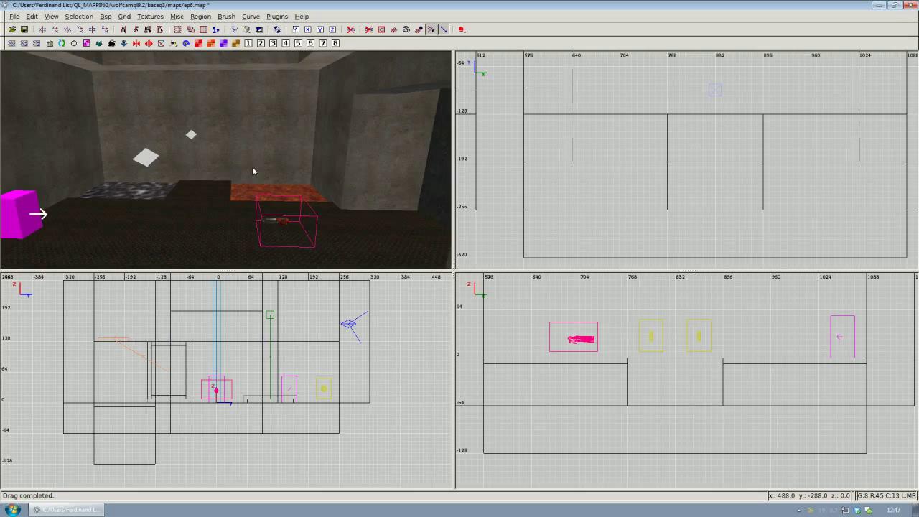
mouse_move(212, 170)
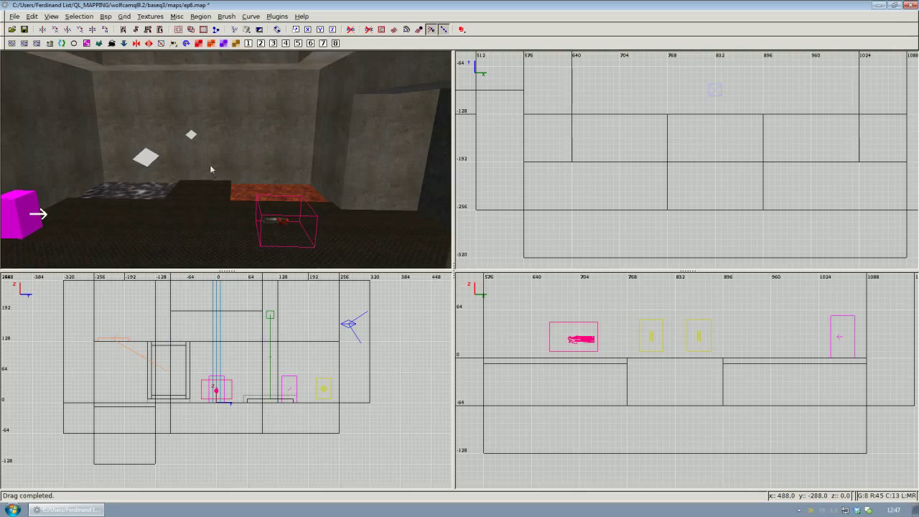
mouse_move(266, 176)
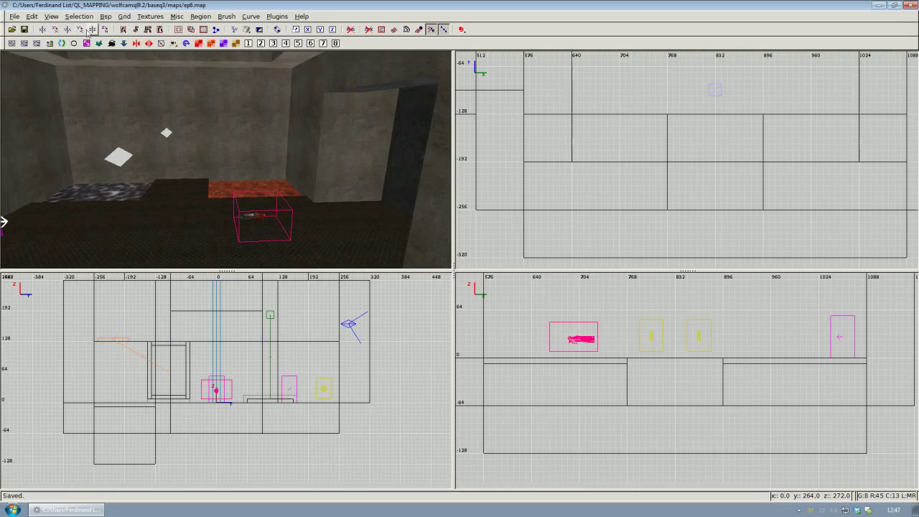
- Save the ep6 map with its water and lava pools
click(106, 16)
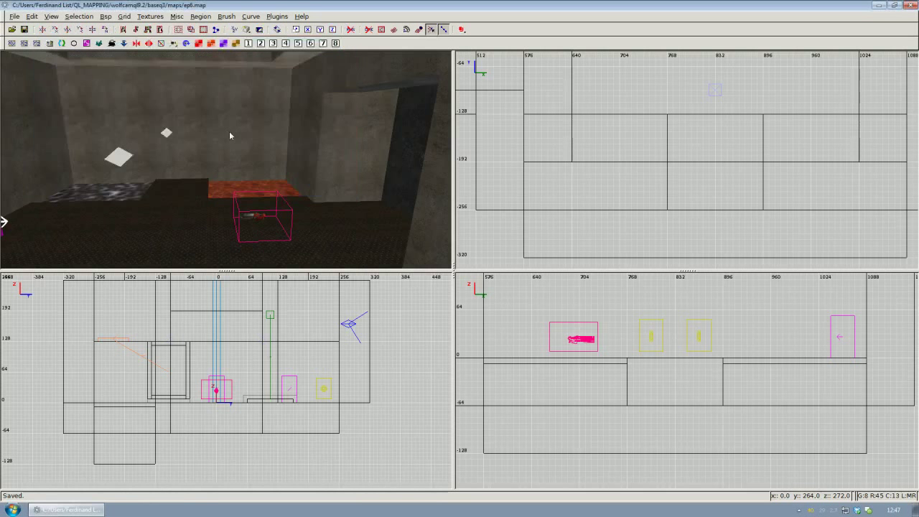
mouse_move(75, 392)
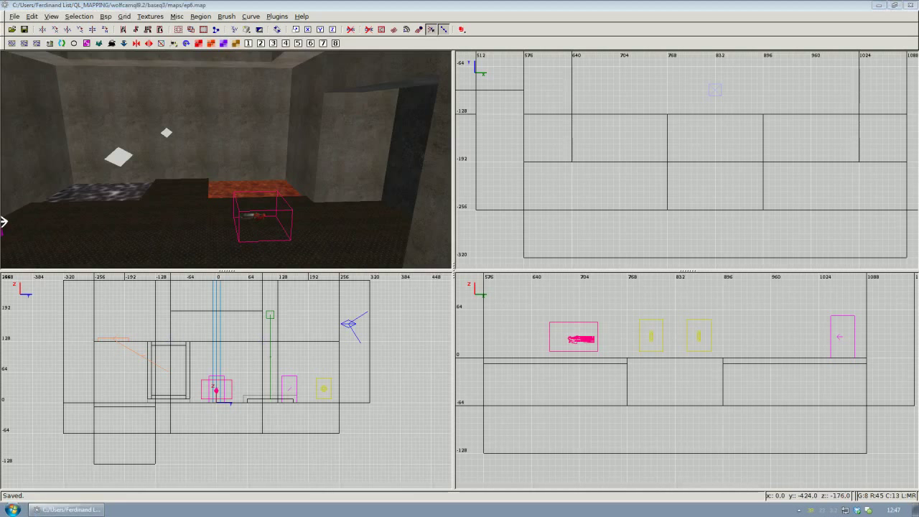
mouse_move(129, 270)
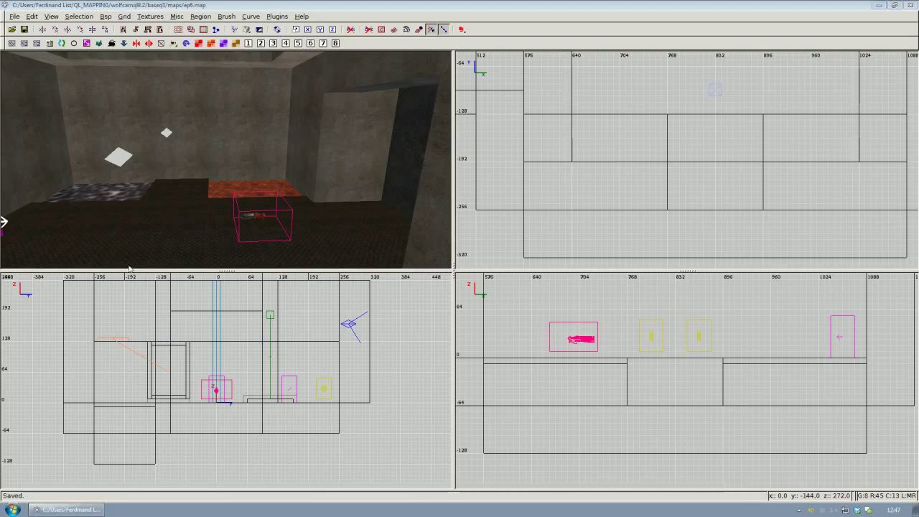